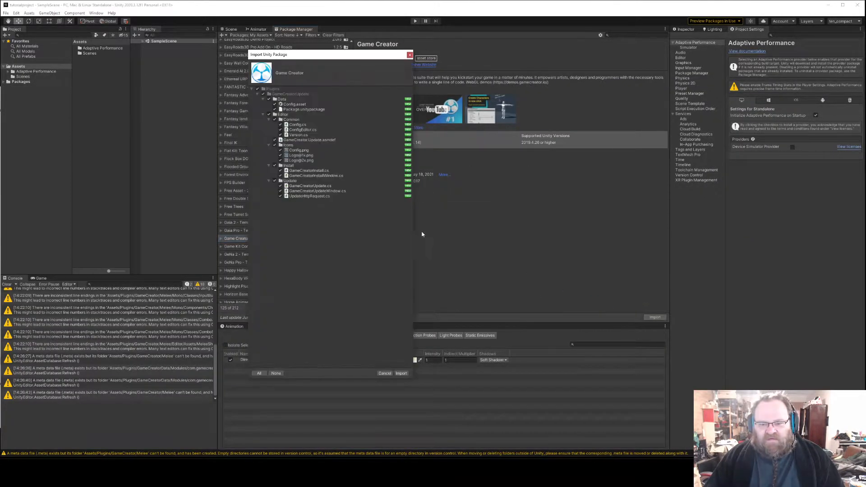
- Import the Game Creator 1.1.13 package and confirm the Update Complete notice
click(400, 373)
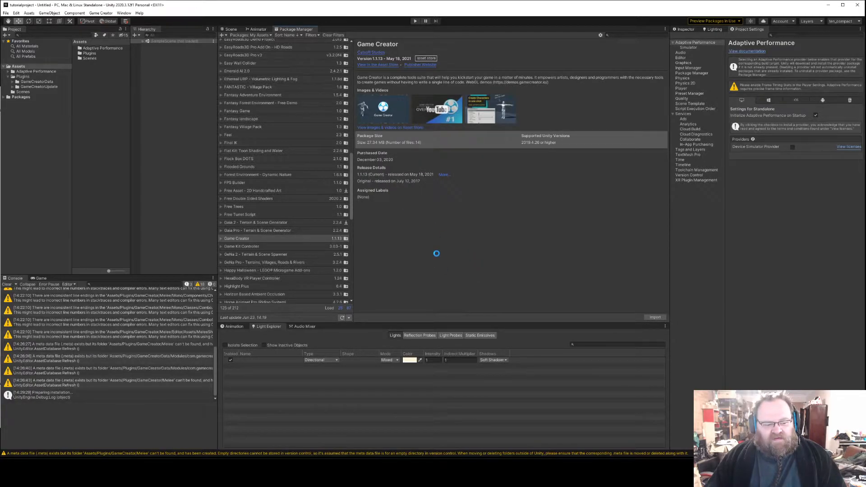
click(655, 317)
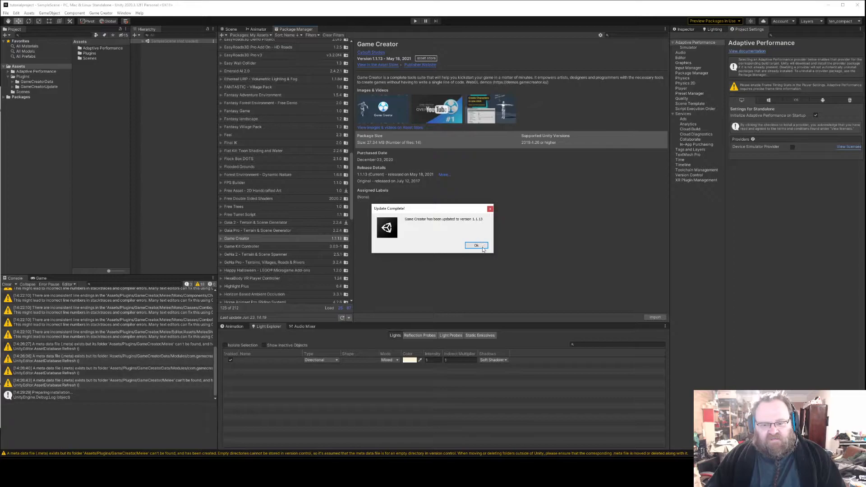
click(475, 246)
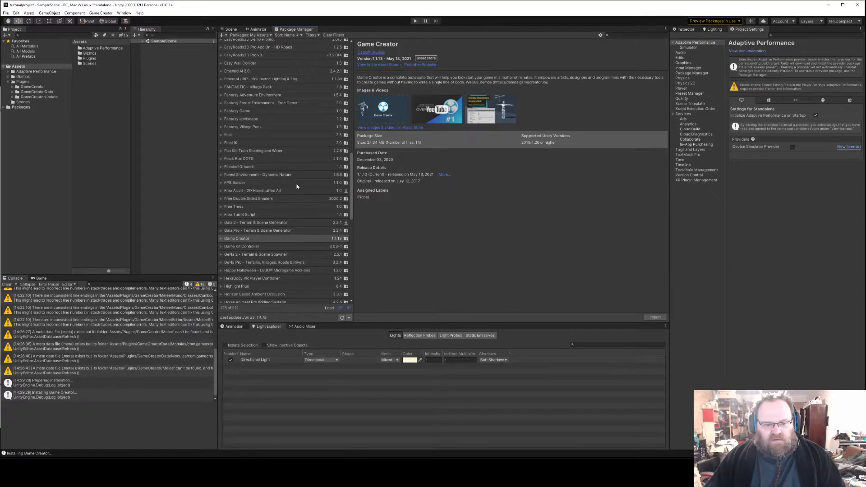
scroll(down, 3)
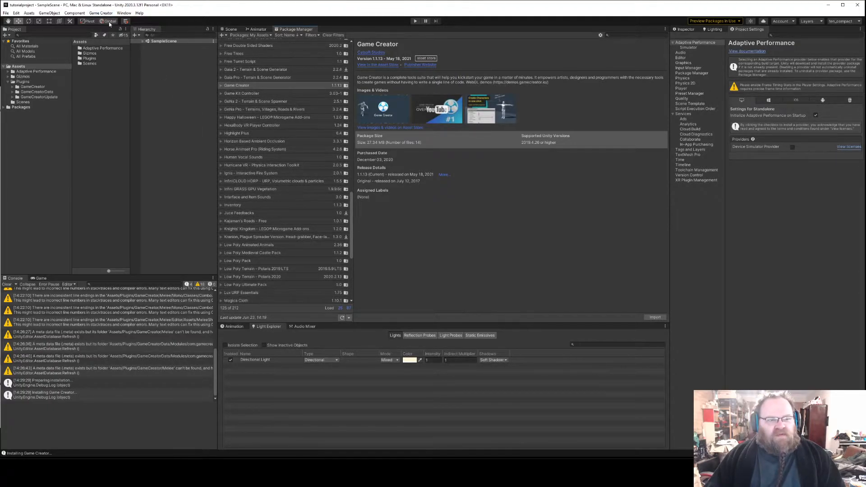
click(100, 12)
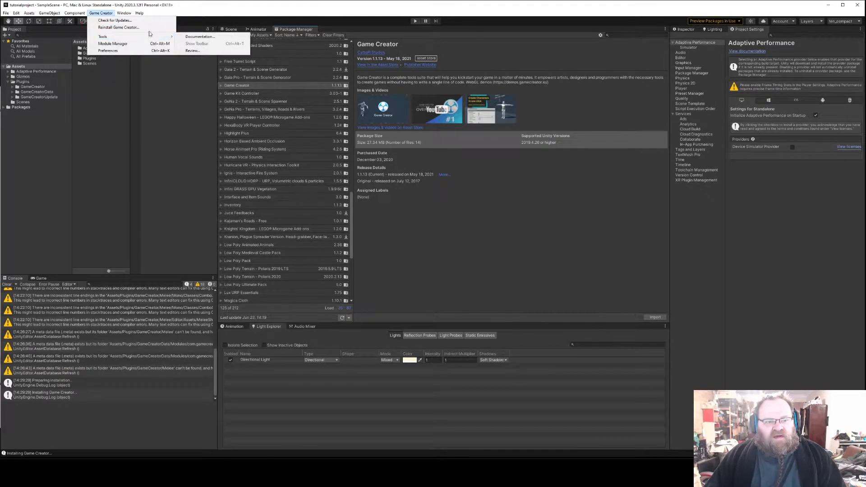
mouse_move(102, 36)
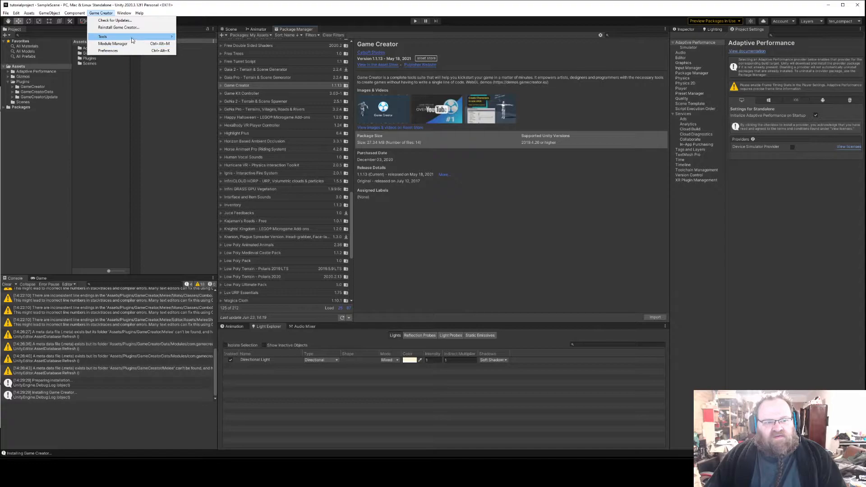
mouse_move(107, 50)
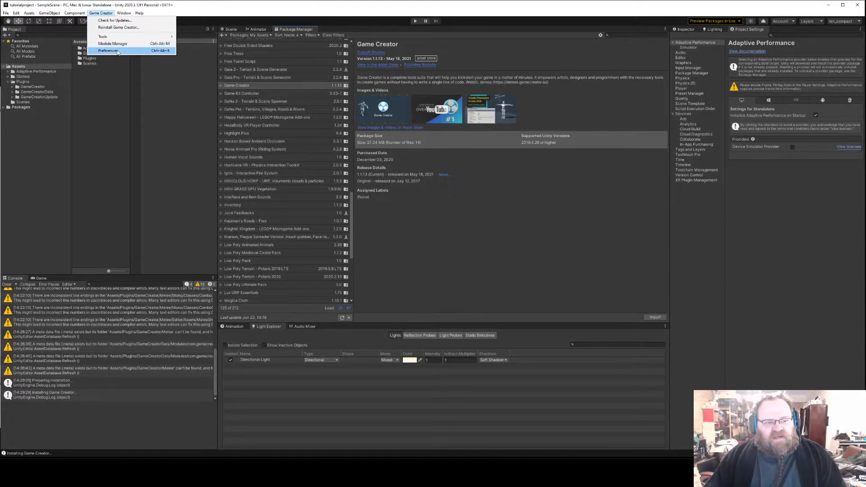
click(107, 50)
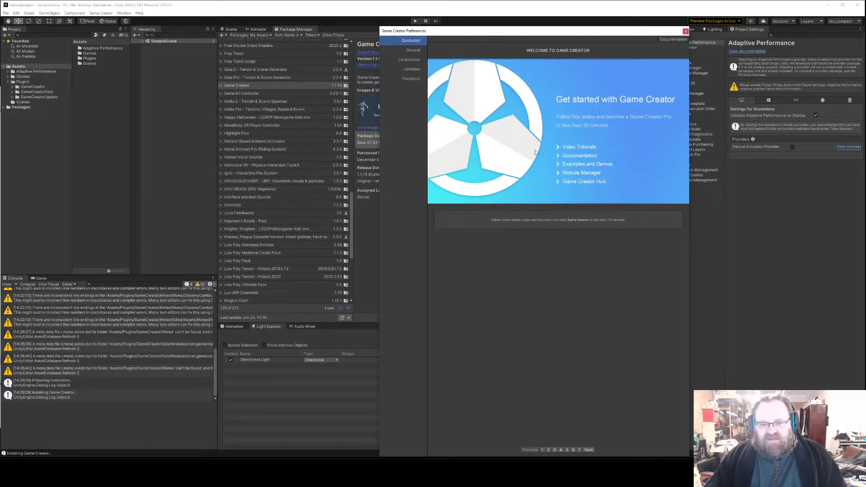
click(685, 31)
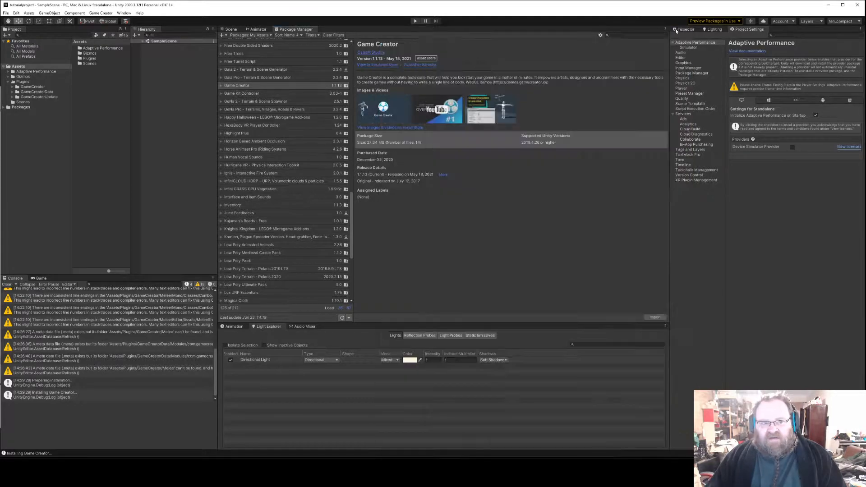
click(101, 13)
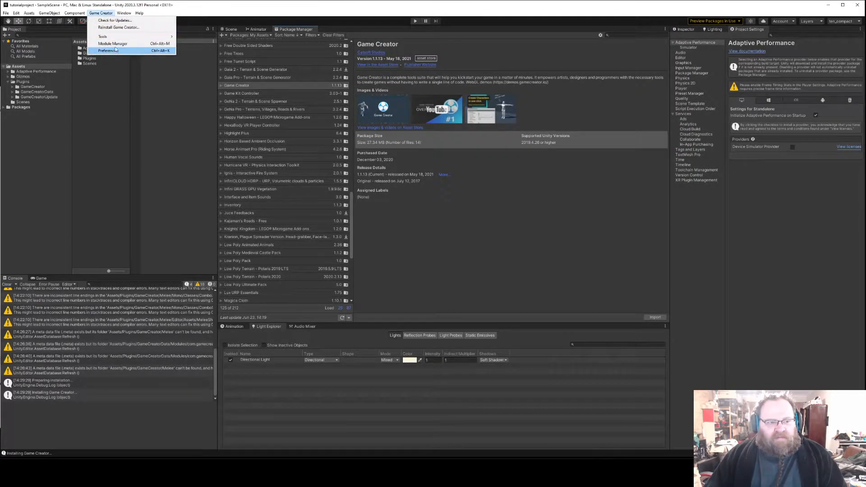
- Show the Module Manager listing Melee Examples and Melee Module, viewing the Melee Module details
click(113, 43)
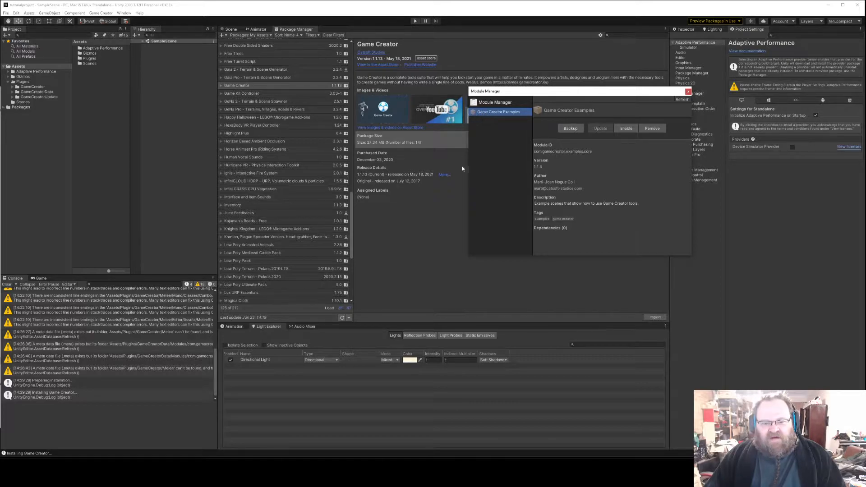
scroll(down, 3)
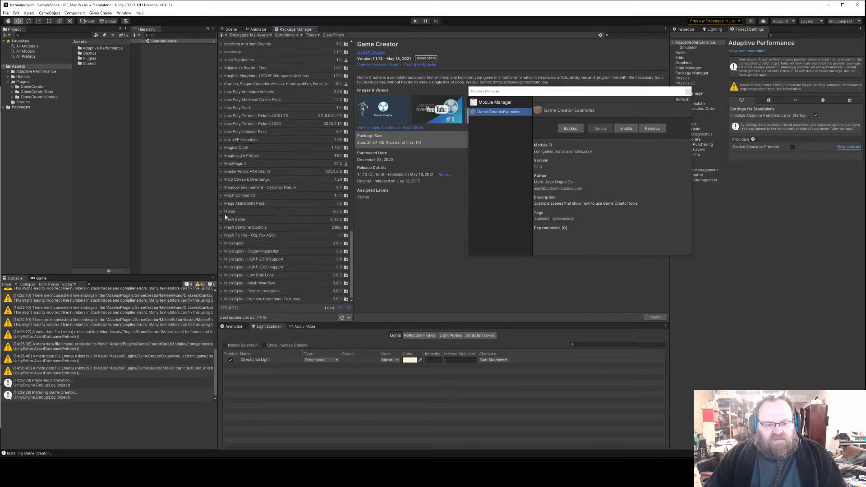
click(249, 211)
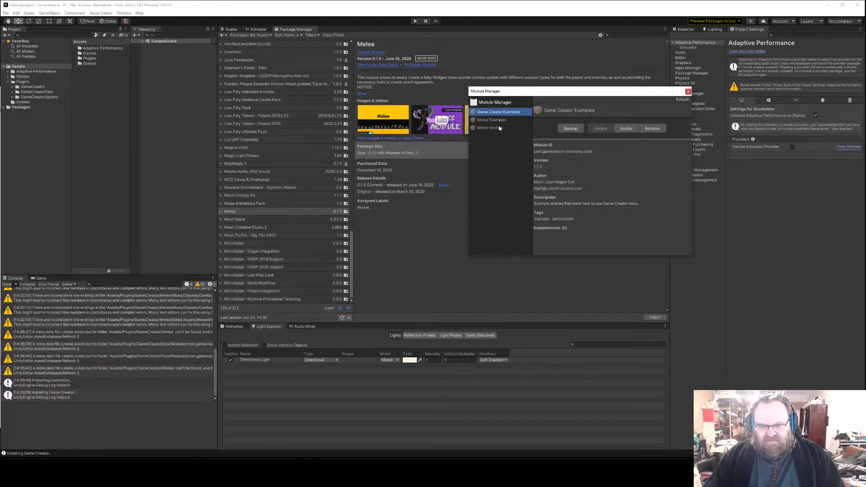
click(490, 127)
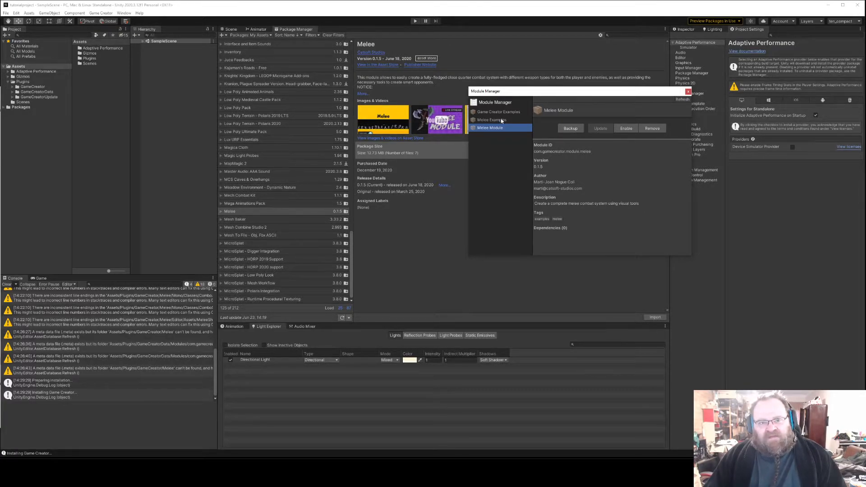
- Attempt to enable Melee Examples and dismiss the unresolved dependencies warning
click(490, 120)
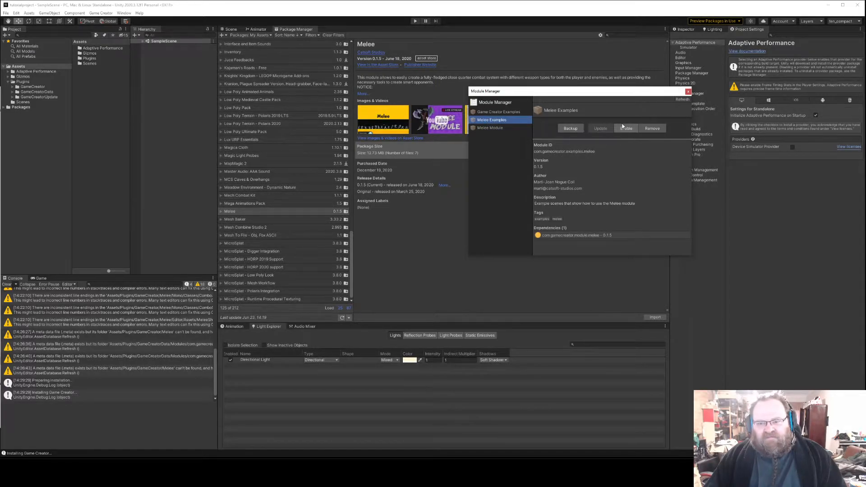
click(625, 127)
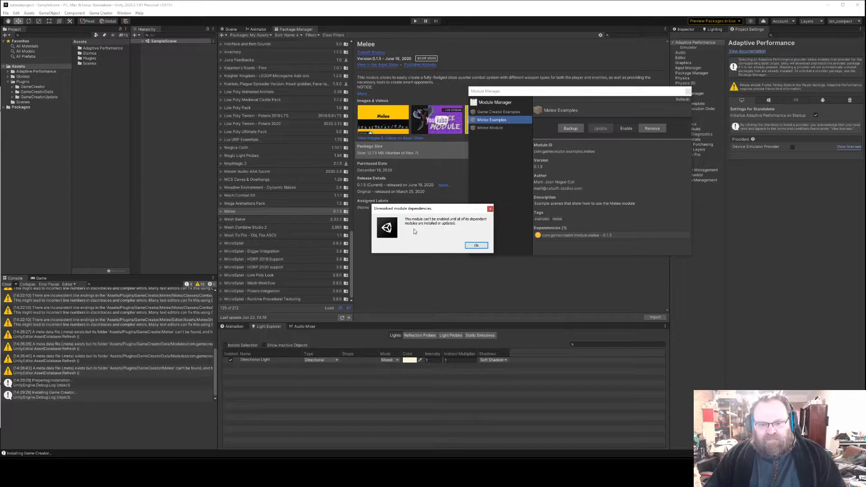
click(475, 246)
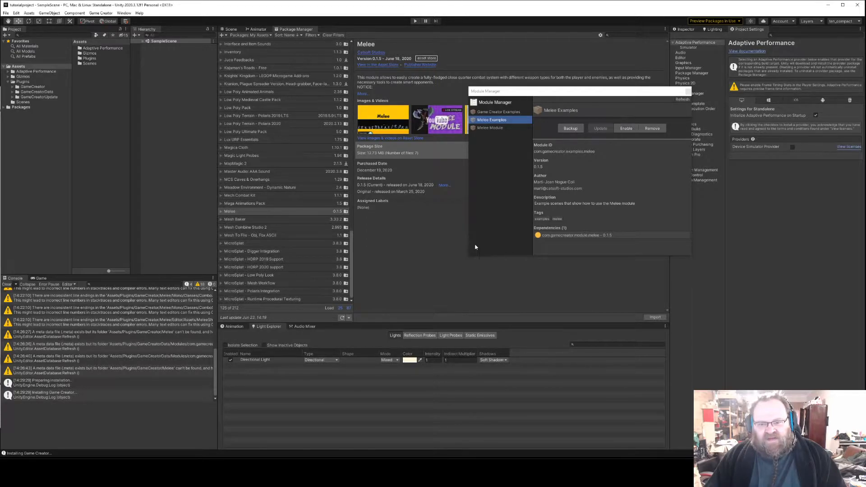
mouse_move(549, 240)
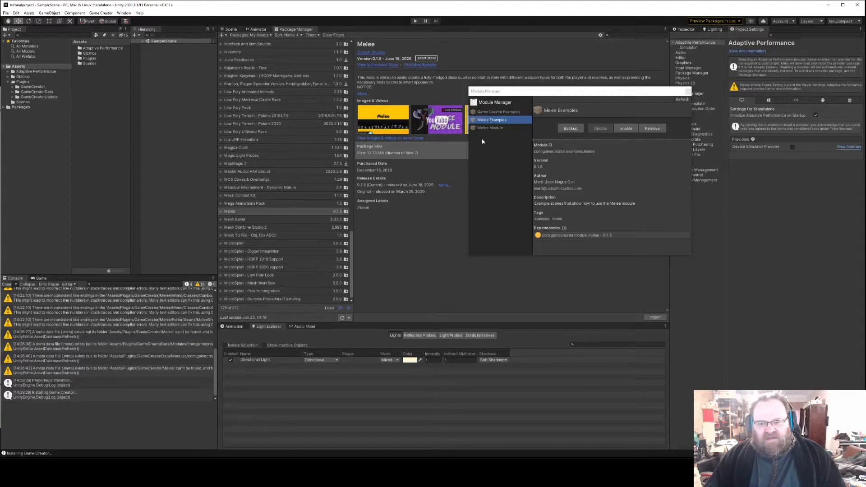
- Enable the Melee Module and confirm it shows as enabled
click(490, 127)
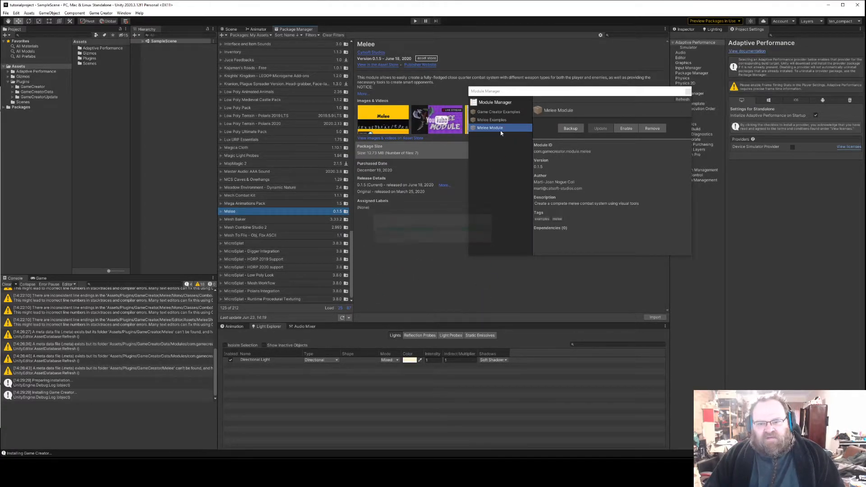
click(491, 120)
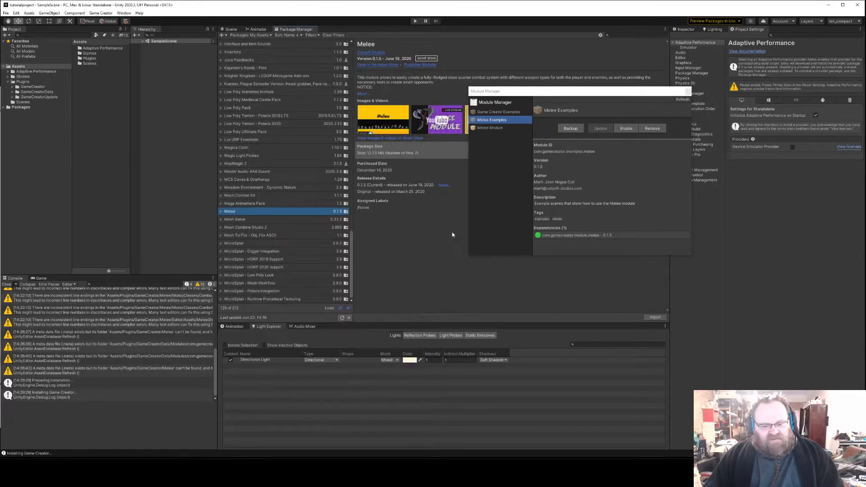
click(490, 127)
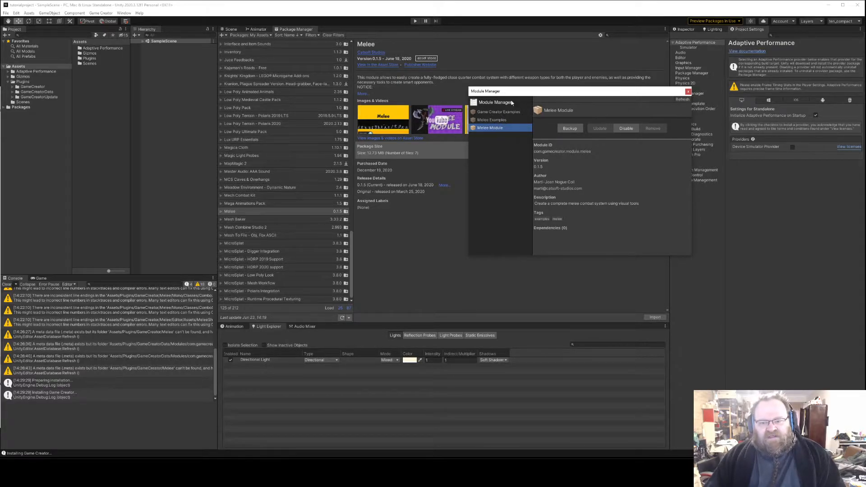
mouse_move(479, 120)
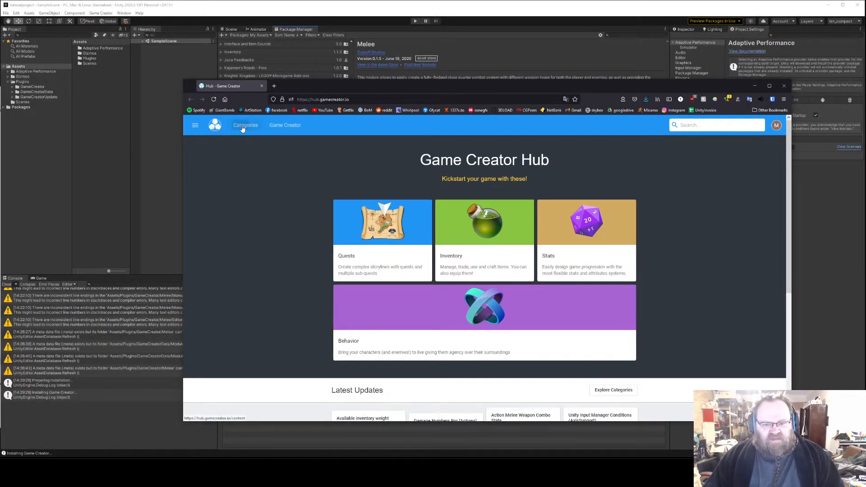
click(245, 124)
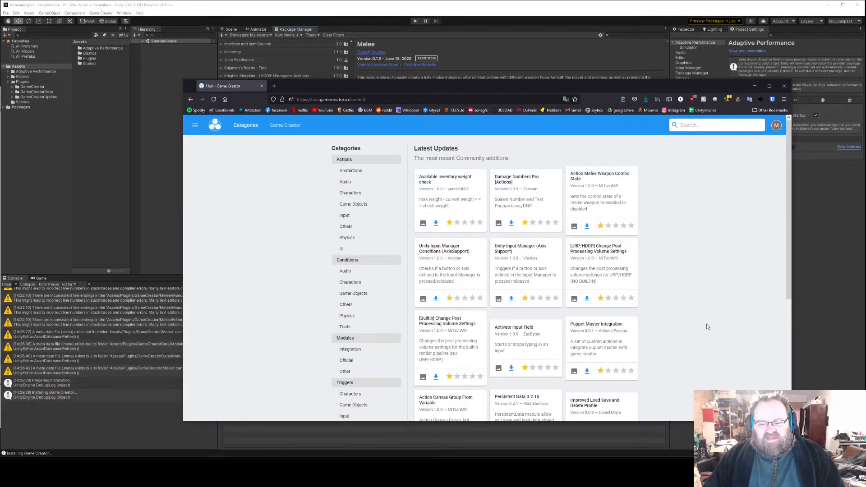
mouse_move(640, 275)
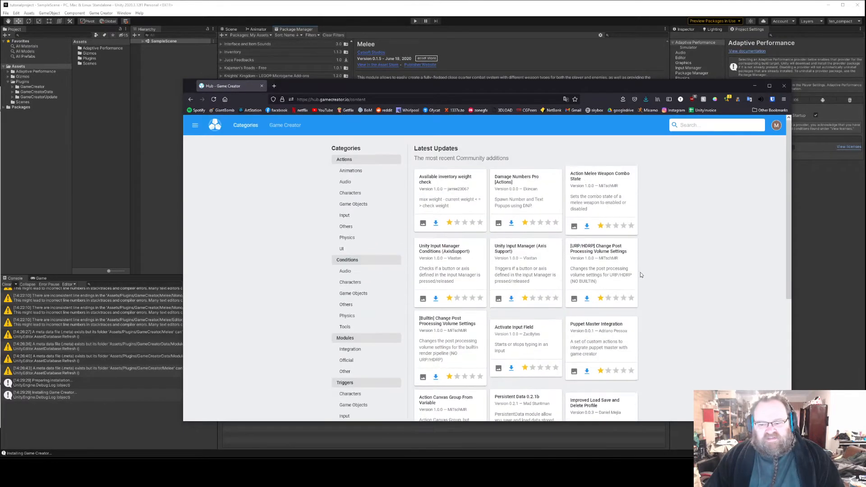
mouse_move(731, 238)
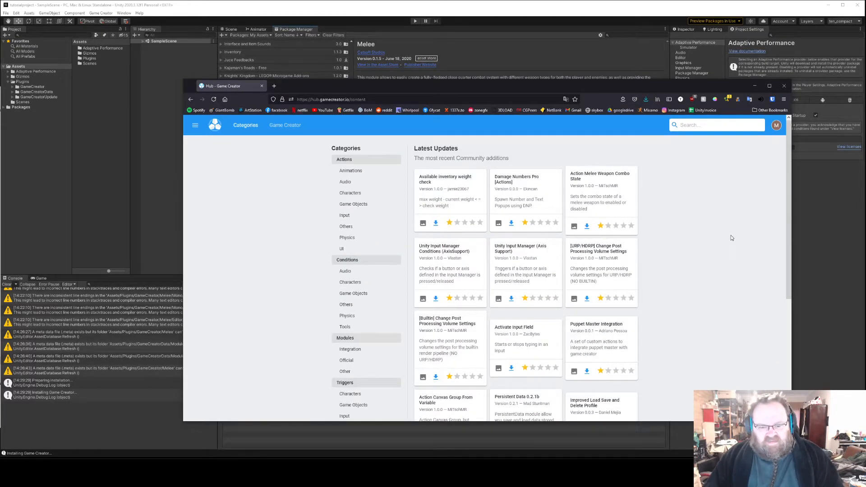
scroll(down, 3)
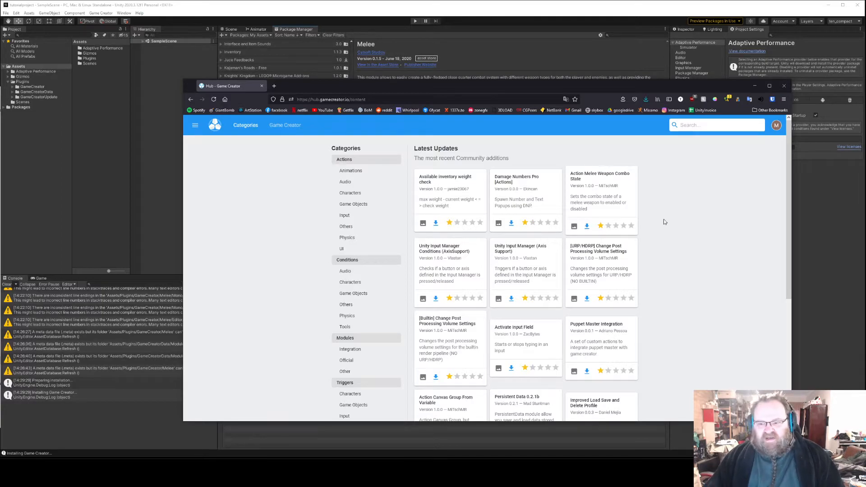
mouse_move(711, 151)
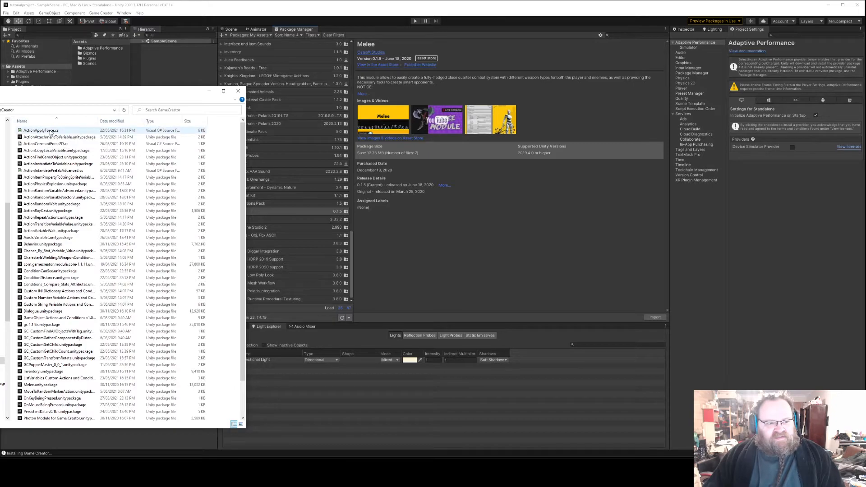
- Drag ActionApplyForce.cs from File Explorer into the project's Assets folder
click(50, 130)
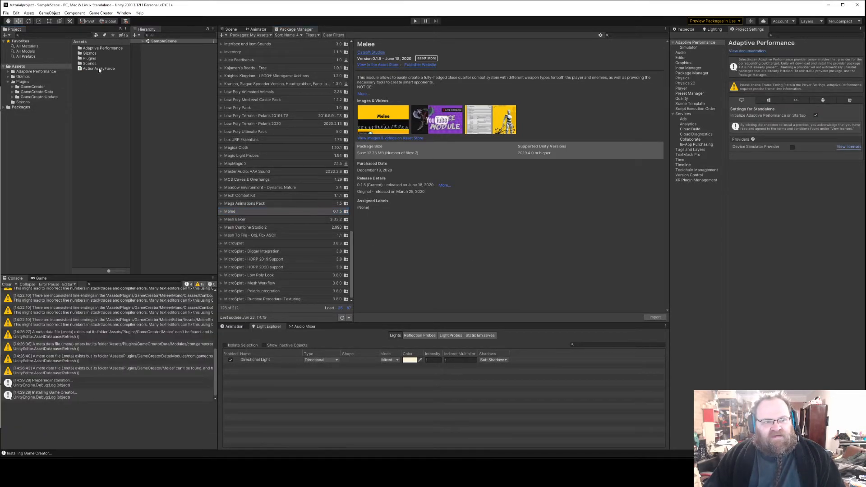
click(99, 67)
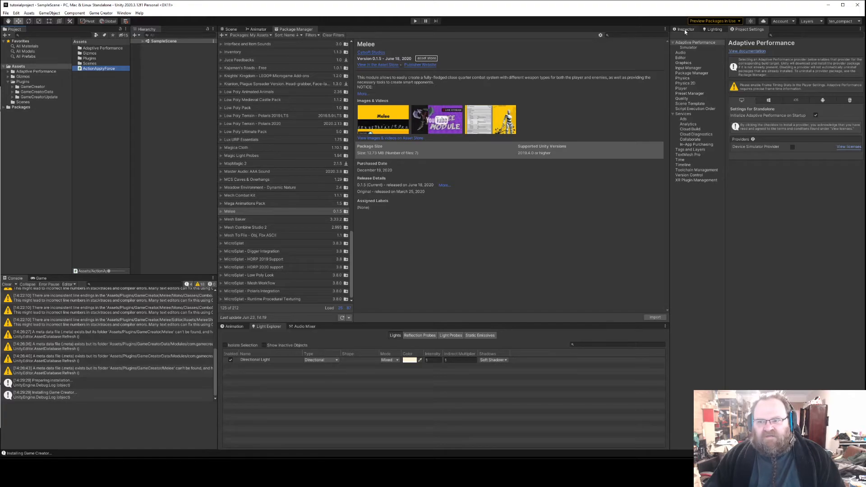
click(99, 68)
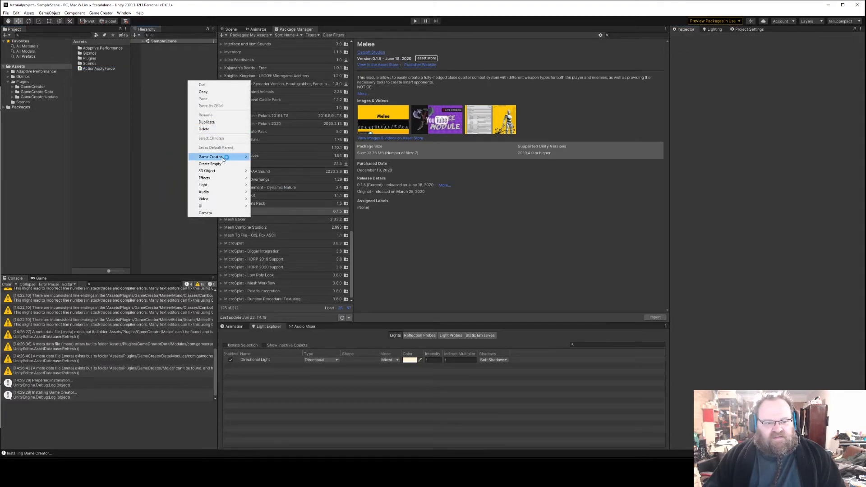
- Create an empty GameObject and attach a Game Creator Actions component to it
click(210, 163)
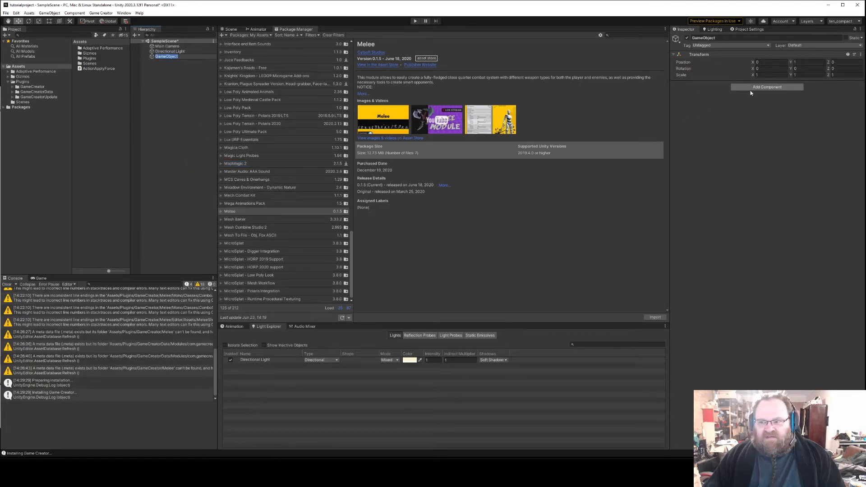
click(767, 87)
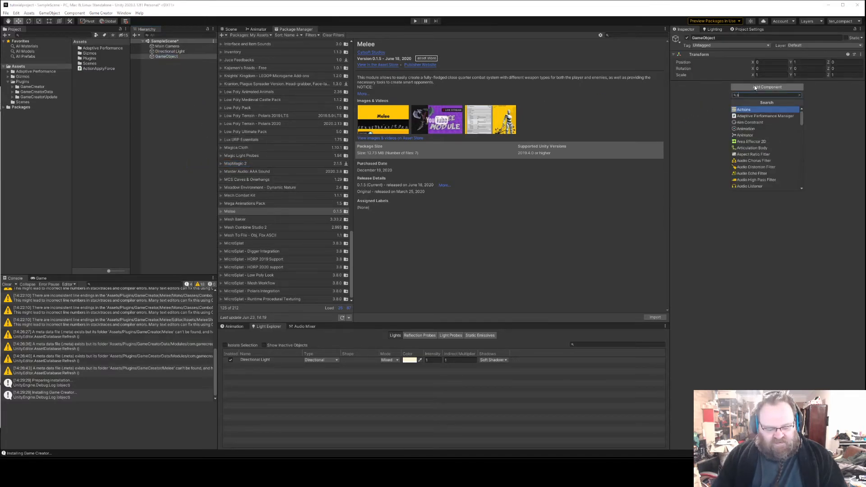
text(ction)
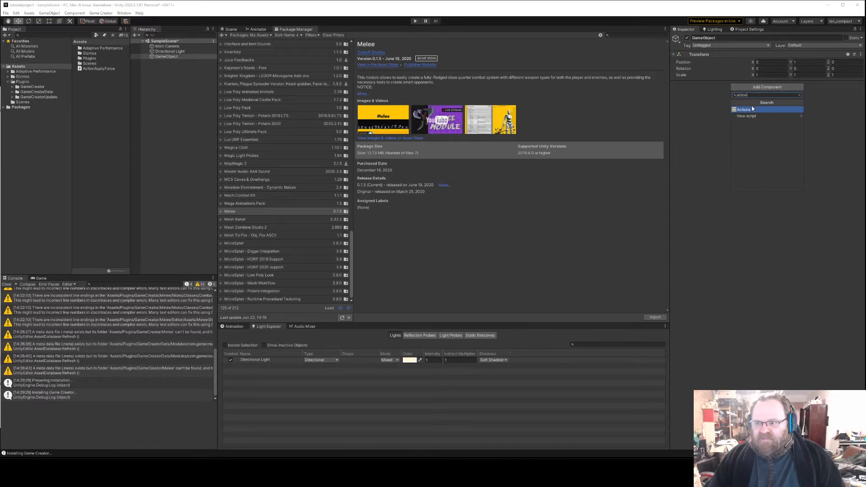
click(742, 109)
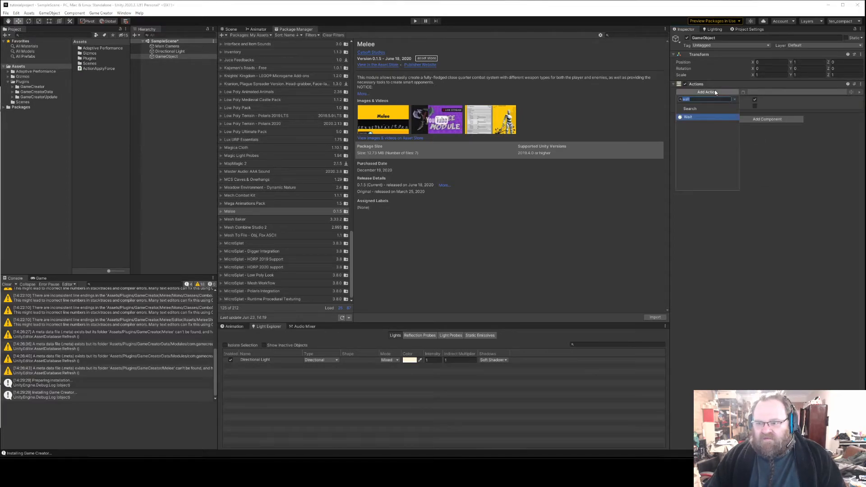
- Search the action list for 'force' and choose the Apply Force action
text(force)
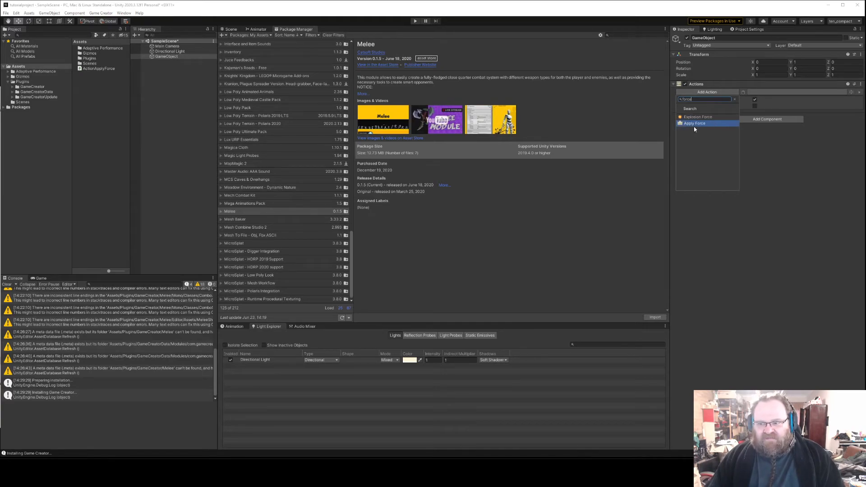
click(694, 123)
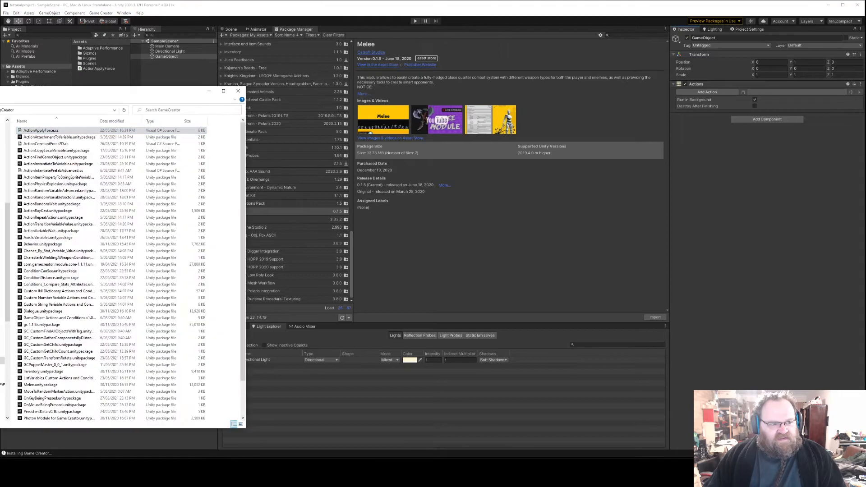
- Import ActionPhysicsExplosion.unitypackage into the Game Creator Hub Actions folder
click(61, 257)
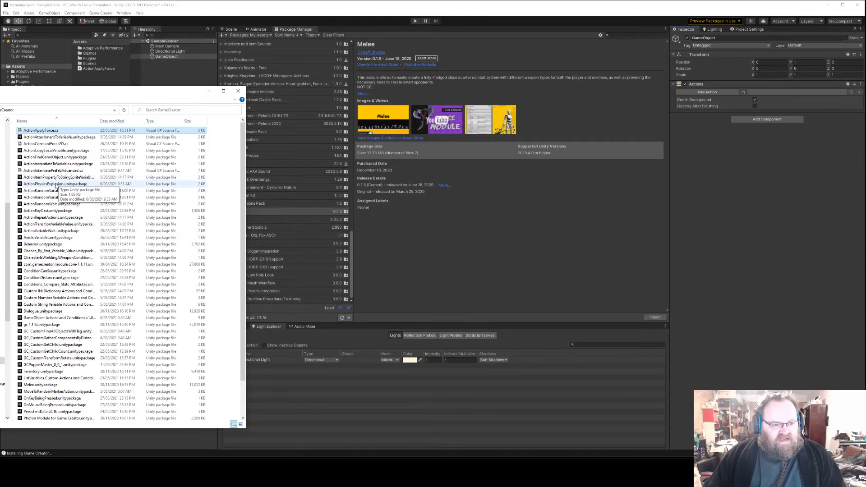
double_click(55, 183)
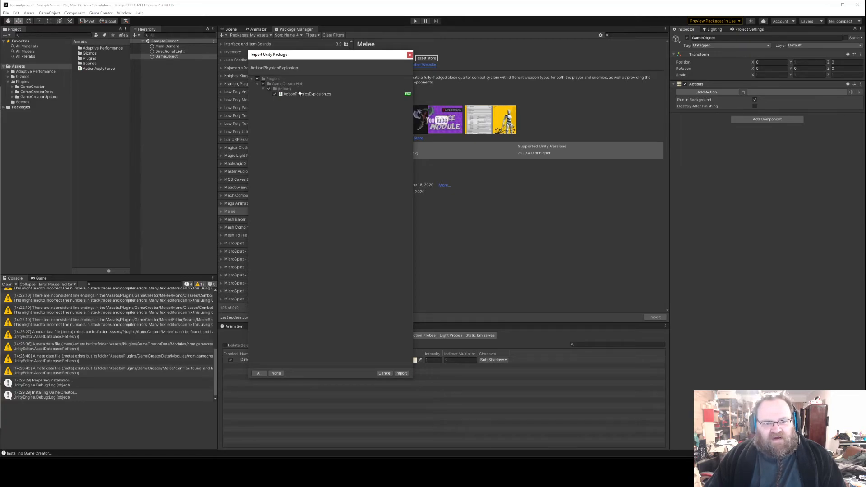
click(401, 373)
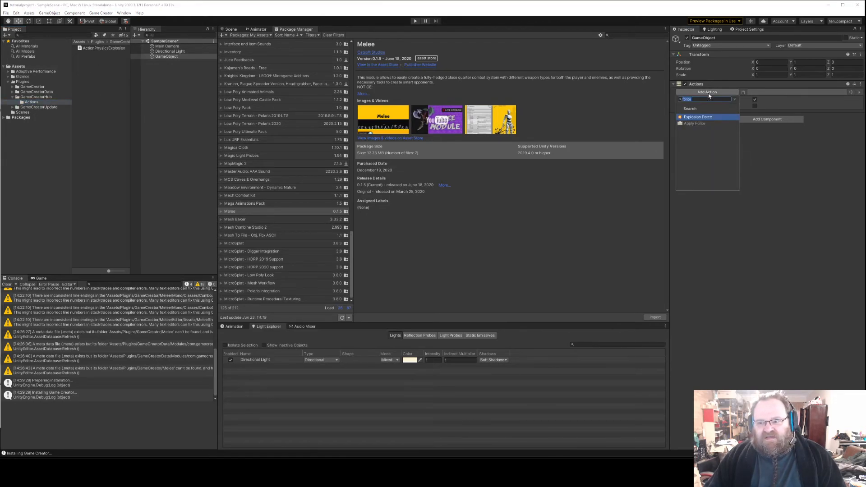
- Search the action list for 'explo' and choose the Explosion action
text(explo)
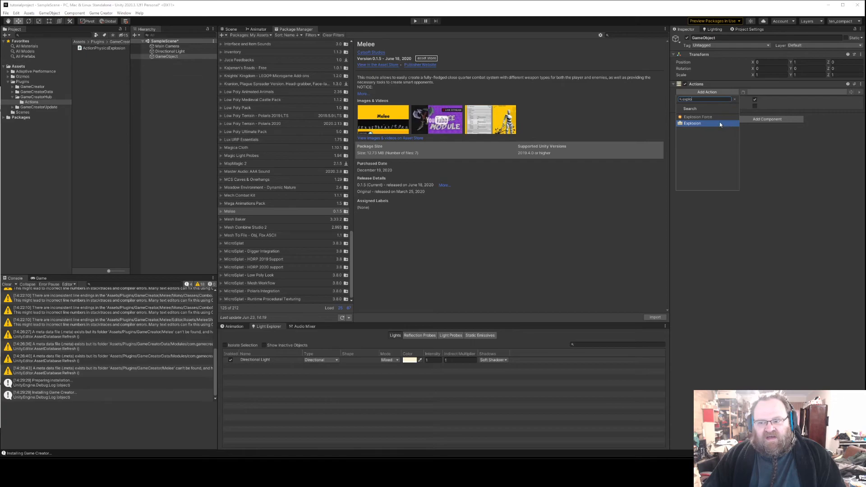
click(692, 123)
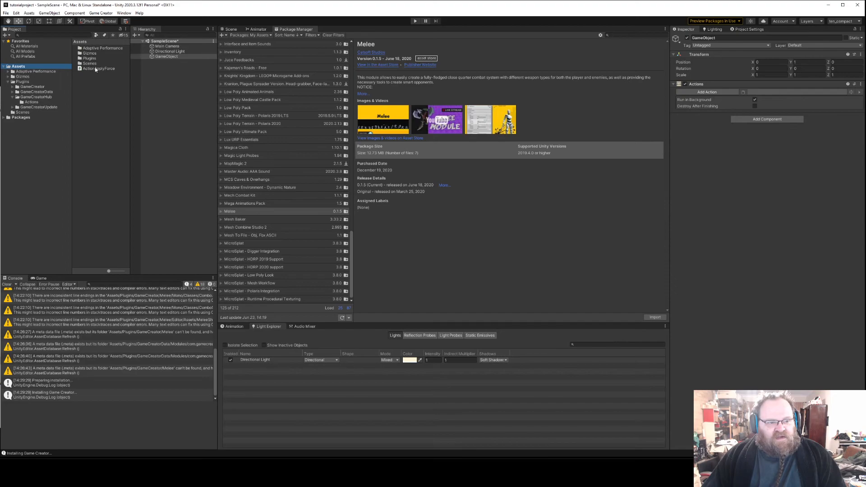
- Select ActionApplyForce in Plugins/GameCreatorHub/Actions and review its source in the Inspector
click(99, 68)
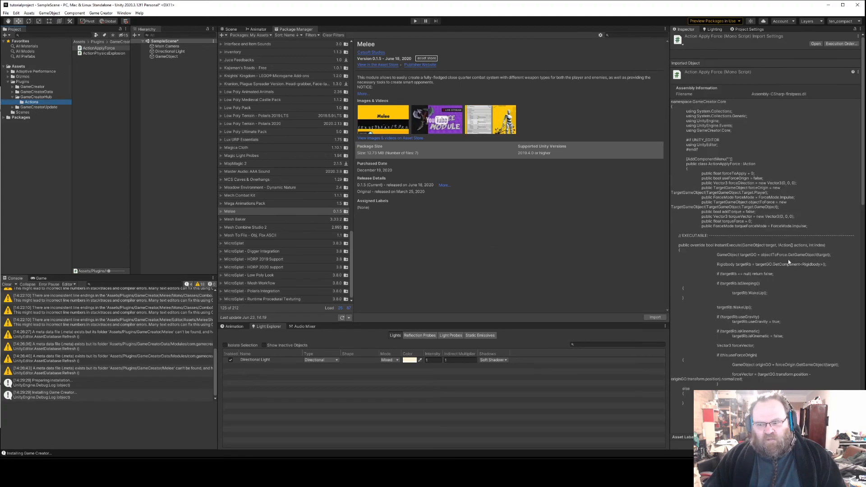
scroll(down, 3)
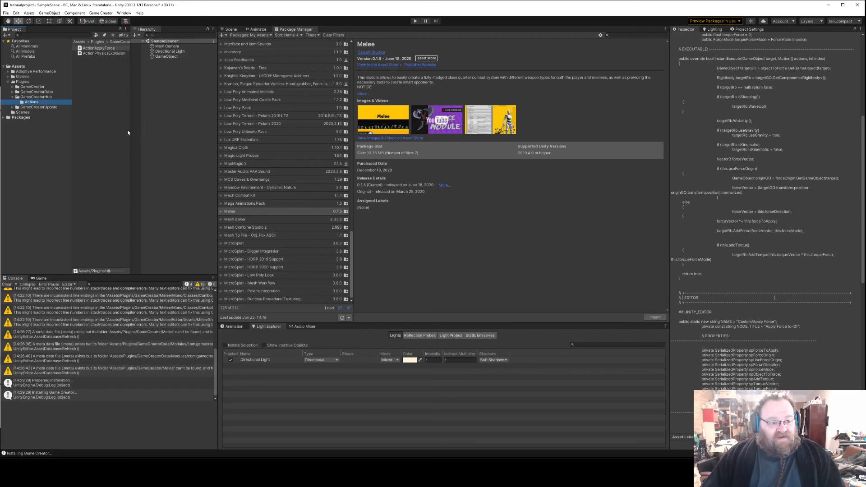
mouse_move(596, 51)
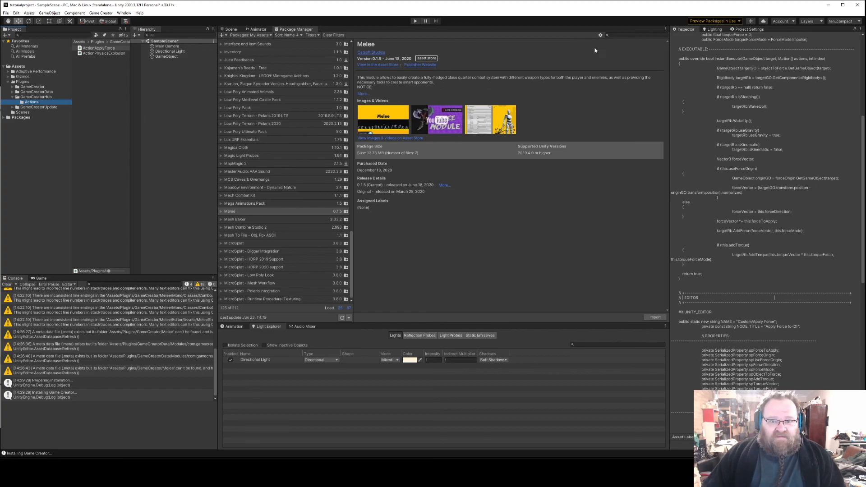